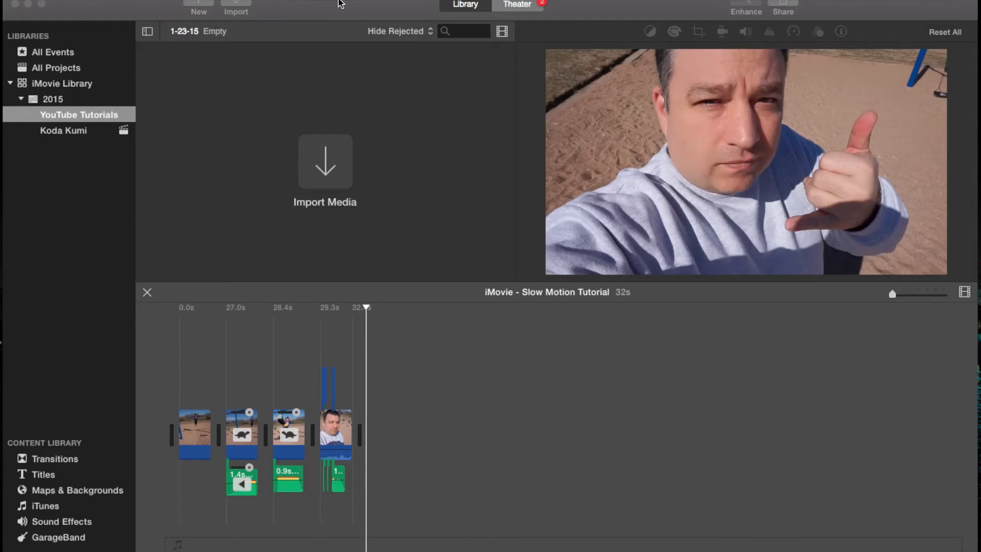
{"action": "mouse_move", "coordinate": [217, 3]}
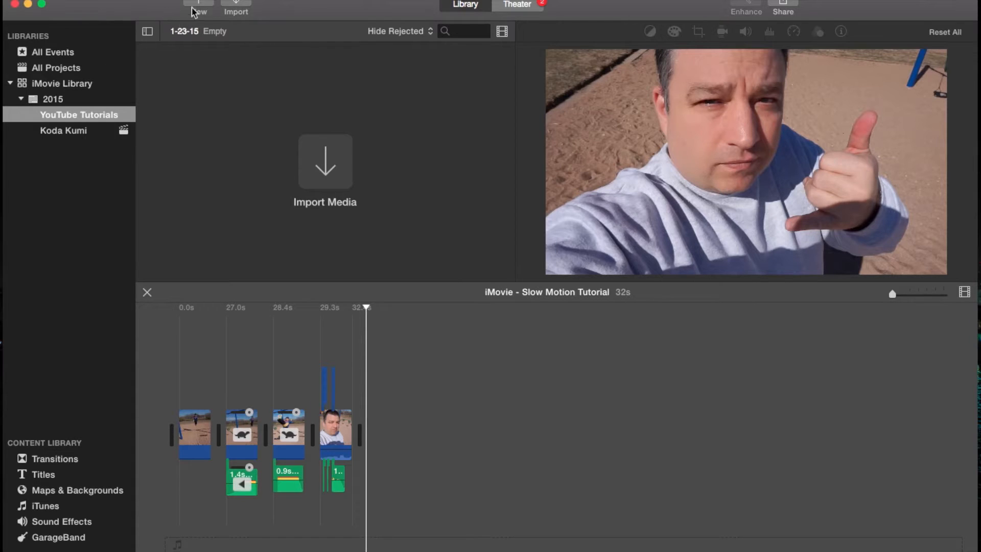
- Create a new no-theme movie project named 'Export'
{"action": "left_click", "coordinate": [198, 7]}
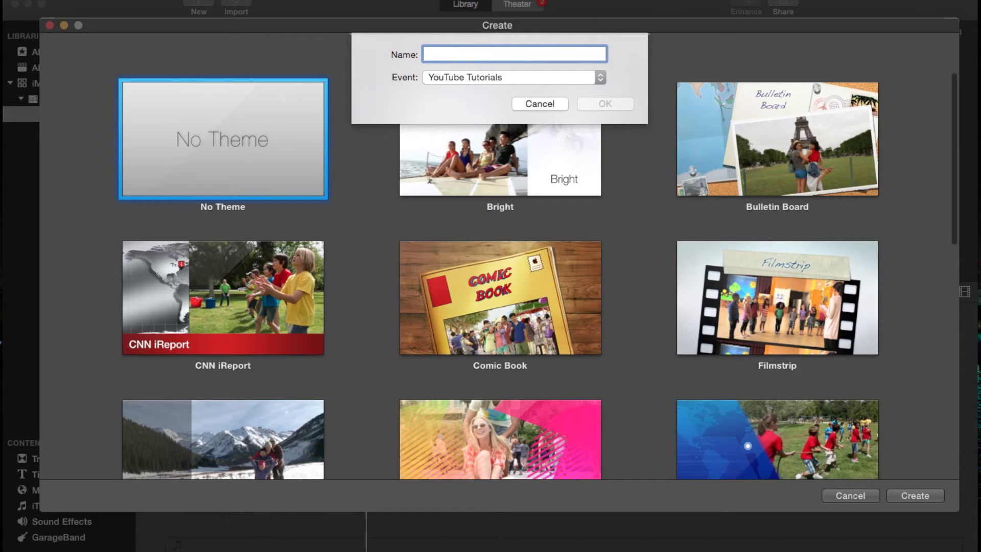
{"action": "type", "text": "Export"}
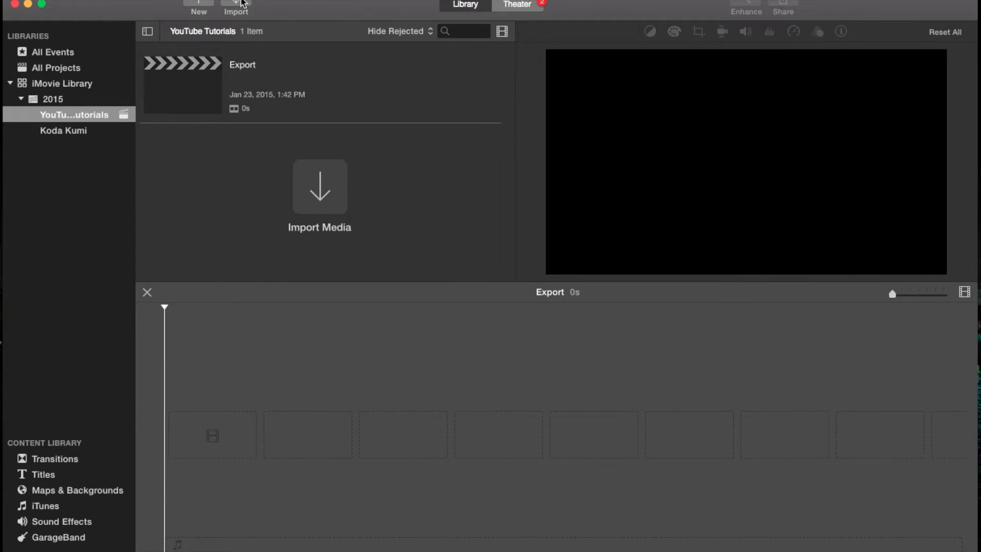
{"action": "mouse_move", "coordinate": [91, 123]}
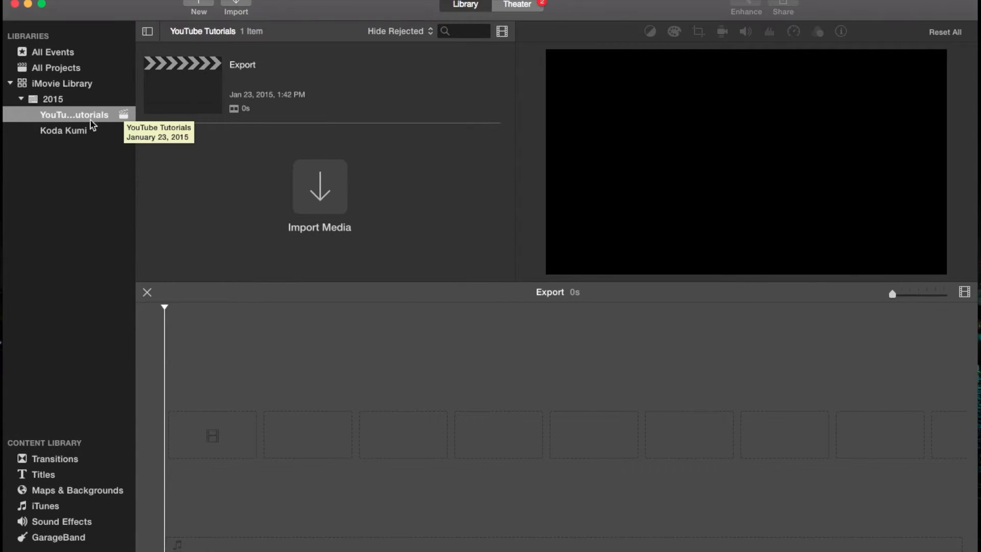
- Open the Koda Kumi event and add its chicken clip to the Export timeline
{"action": "left_click", "coordinate": [63, 130]}
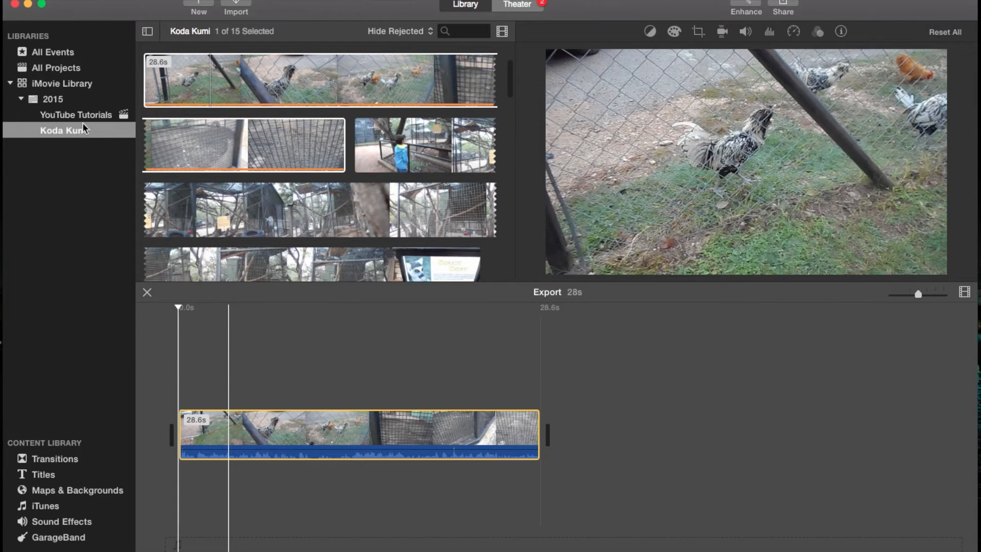
- Return to the YouTube Tutorials event, leaving the playhead on the chicken-behind-fence frame
{"action": "left_click", "coordinate": [76, 115]}
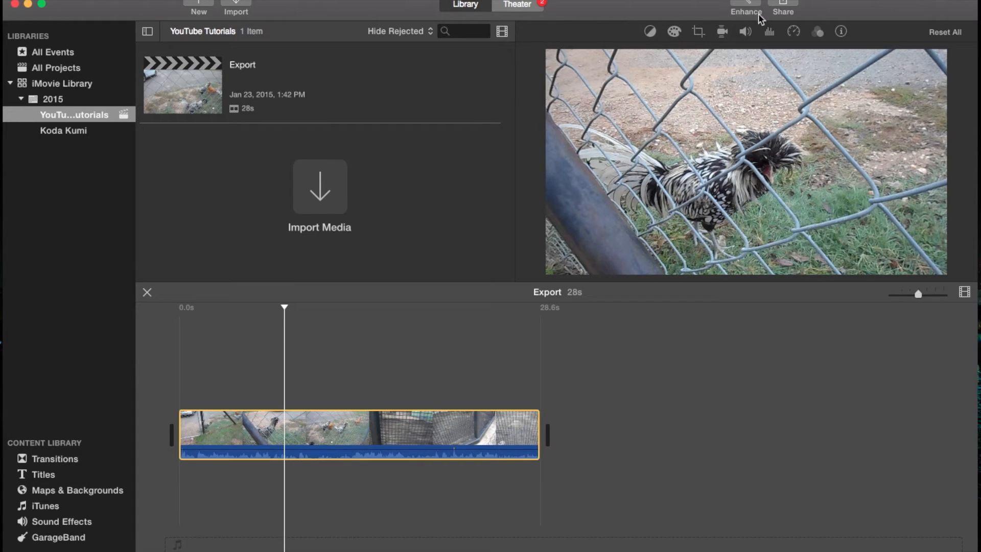
- Share the current frame as an image named FunkyChicken.jpg saved to the Desktop
{"action": "left_click", "coordinate": [781, 8]}
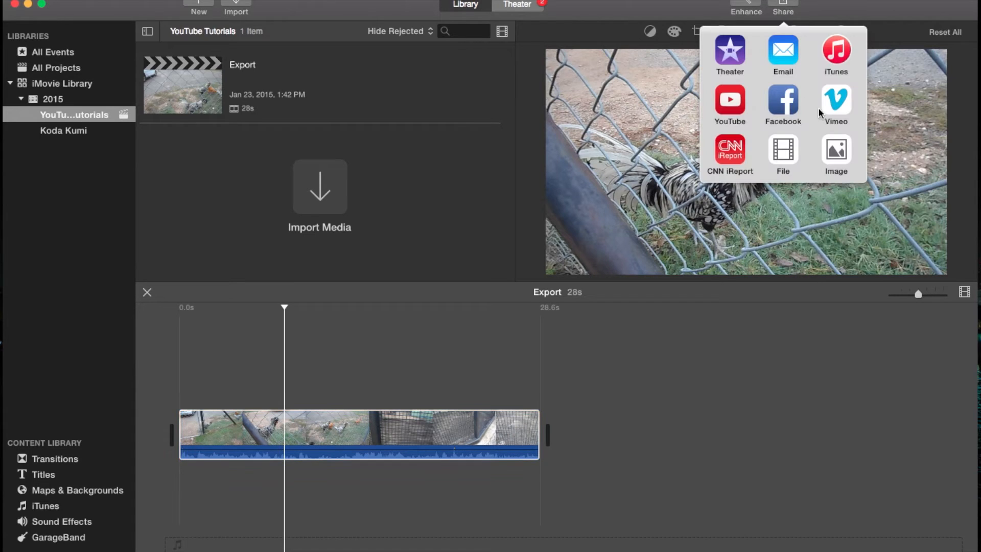
{"action": "left_click", "coordinate": [835, 153]}
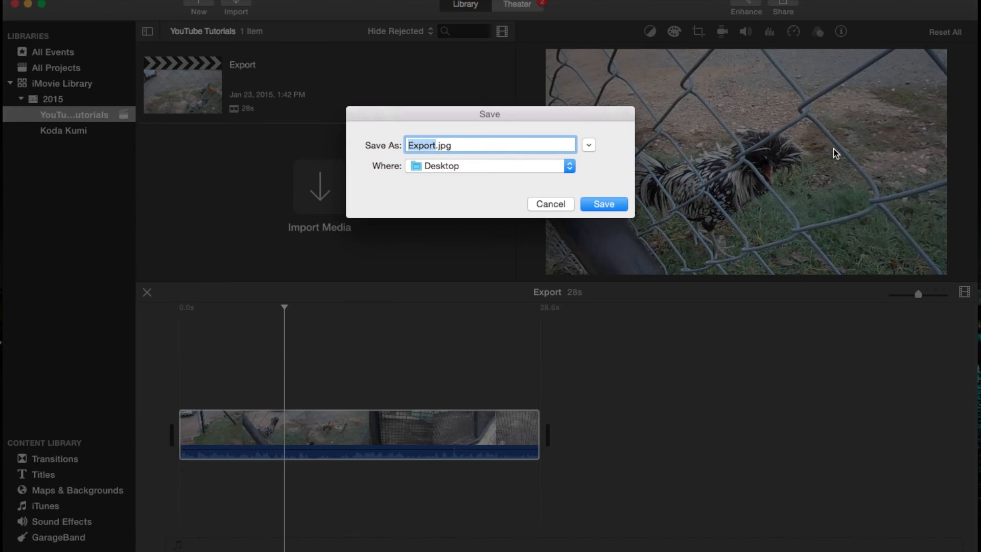
{"action": "mouse_move", "coordinate": [797, 153]}
{"action": "type", "text": "FunkyChicken"}
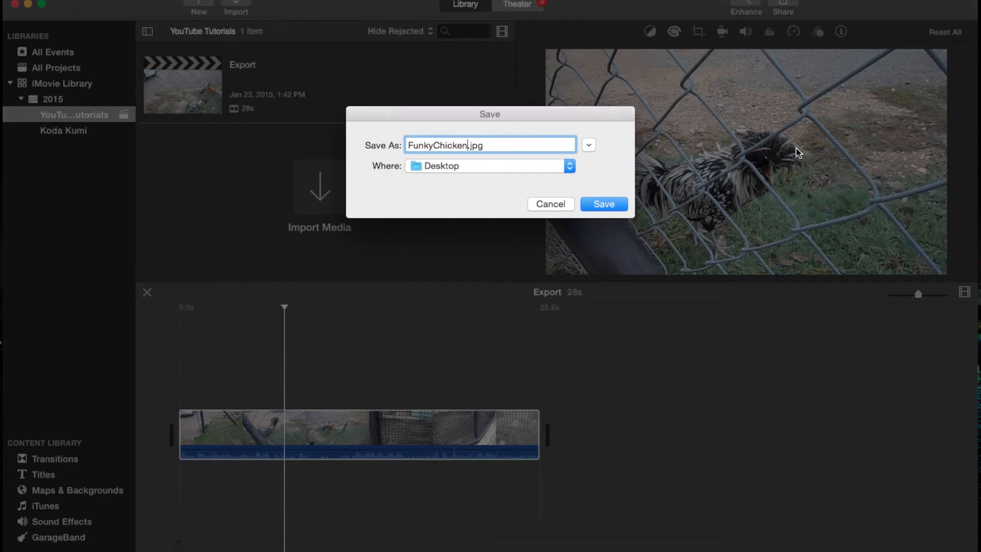
{"action": "left_click", "coordinate": [601, 203]}
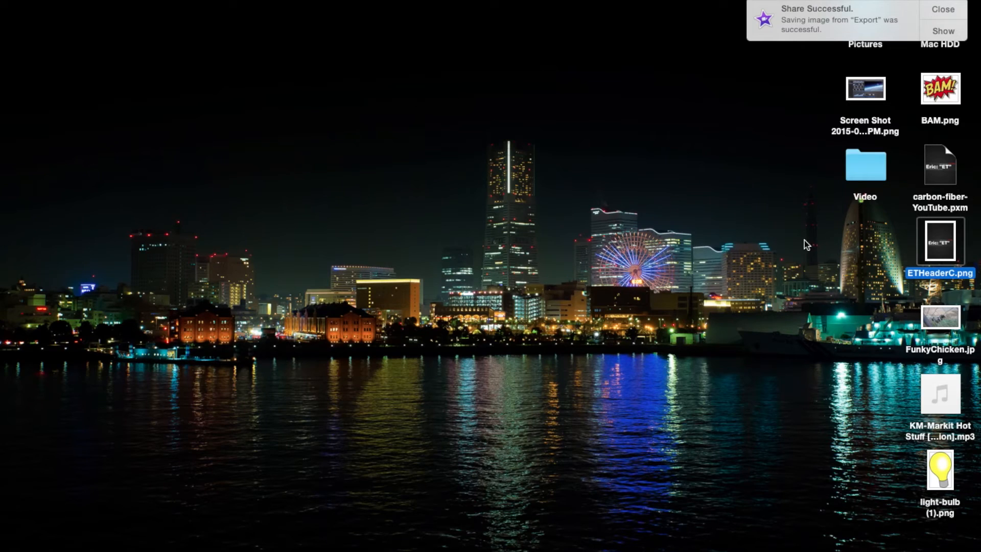
{"action": "mouse_move", "coordinate": [944, 11]}
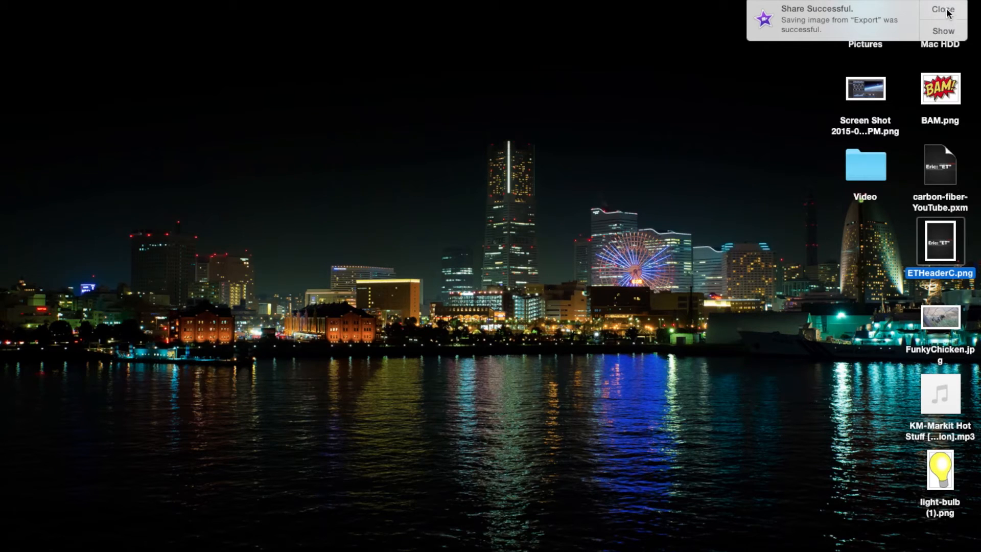
- Close the share notification, open FunkyChicken.jpg from the Desktop, and return to iMovie
{"action": "left_click", "coordinate": [942, 9]}
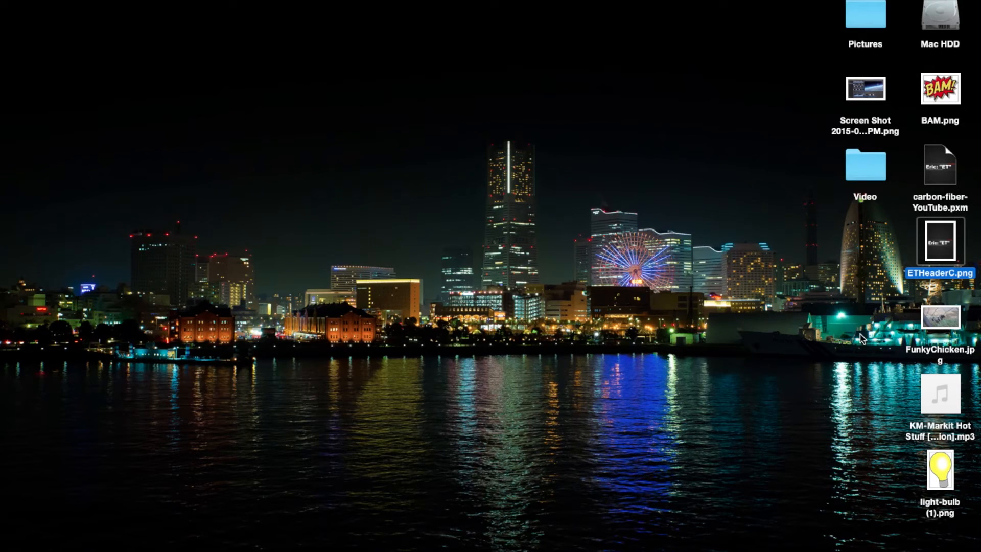
{"action": "left_click", "coordinate": [939, 318]}
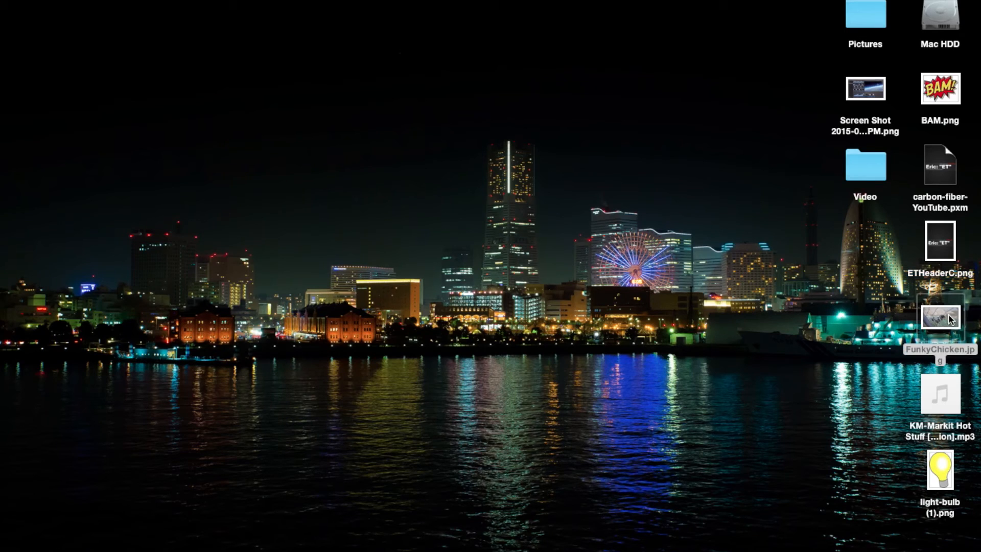
{"action": "double_click", "coordinate": [939, 318]}
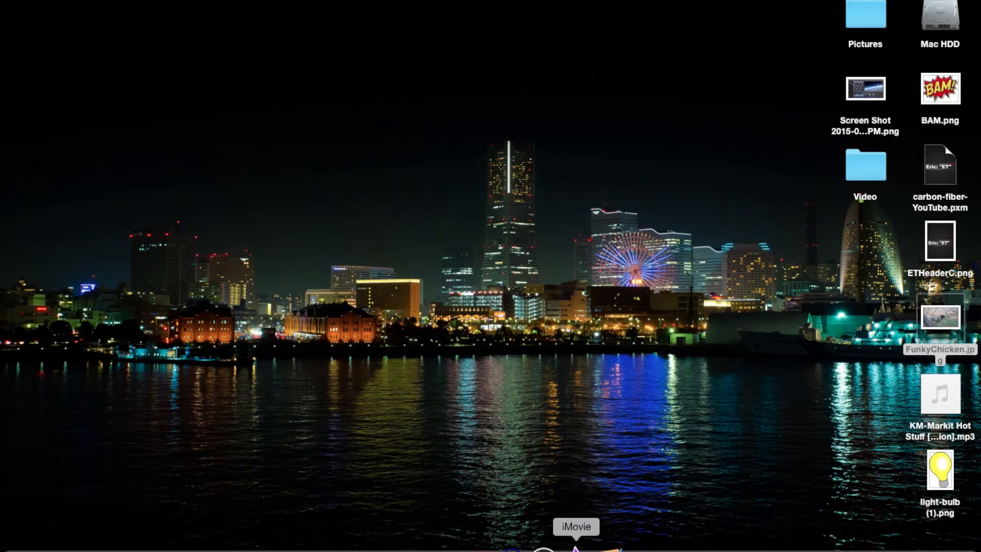
{"action": "left_click", "coordinate": [574, 543]}
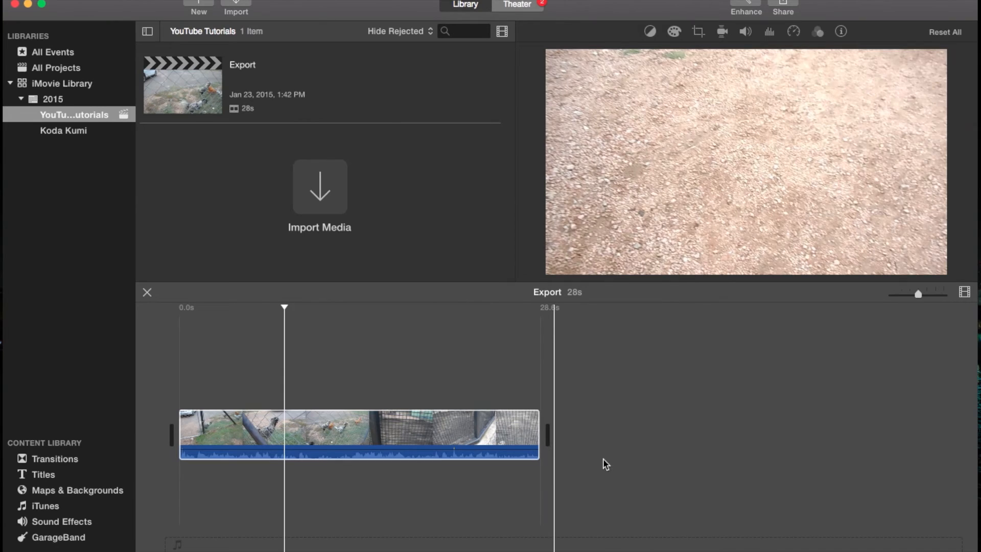